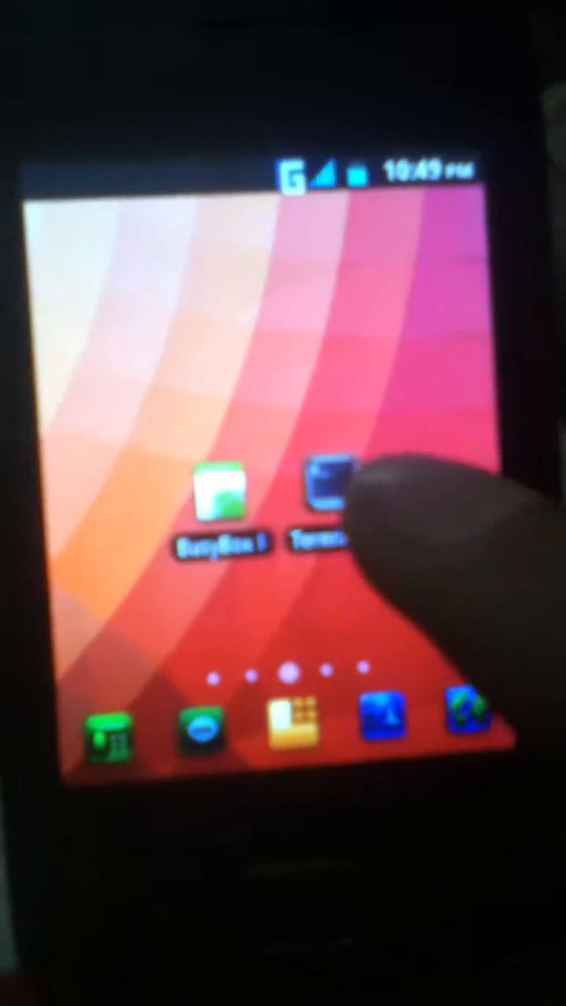
- Launch Terminal Emulator from its home screen icon
{"action": "left_click", "coordinate": [322, 495]}
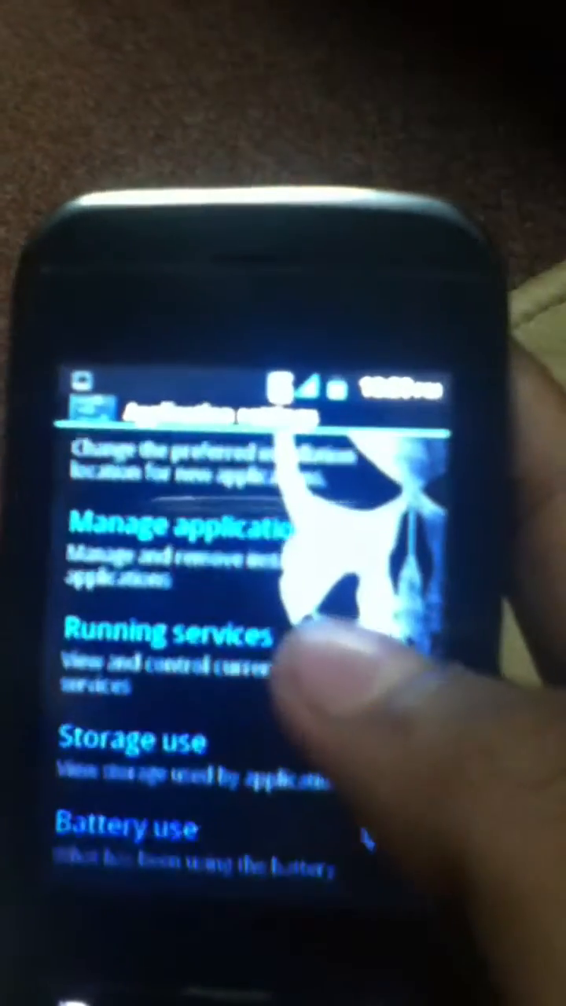
- Select Running services in Application settings to view active services
{"action": "left_click", "coordinate": [189, 526]}
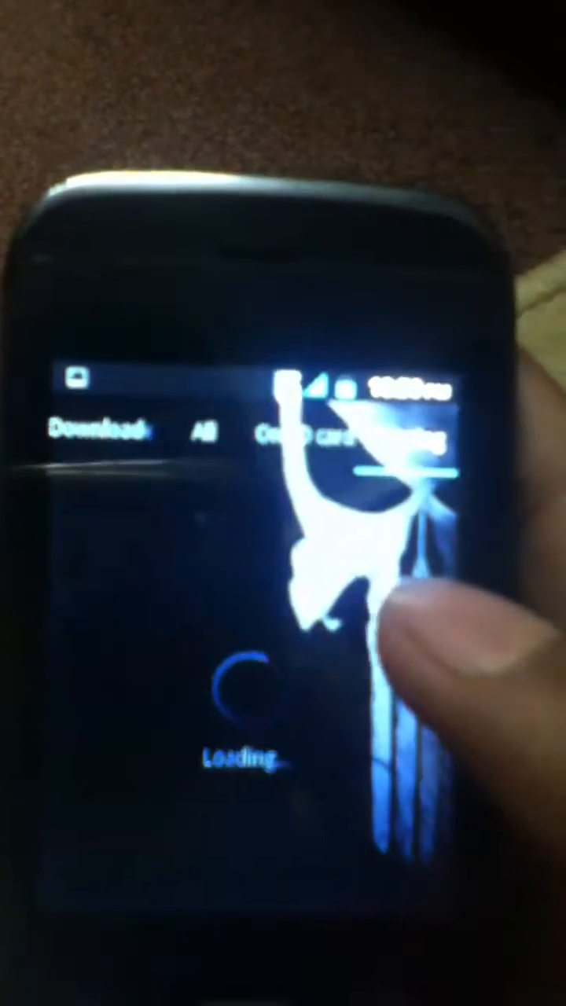